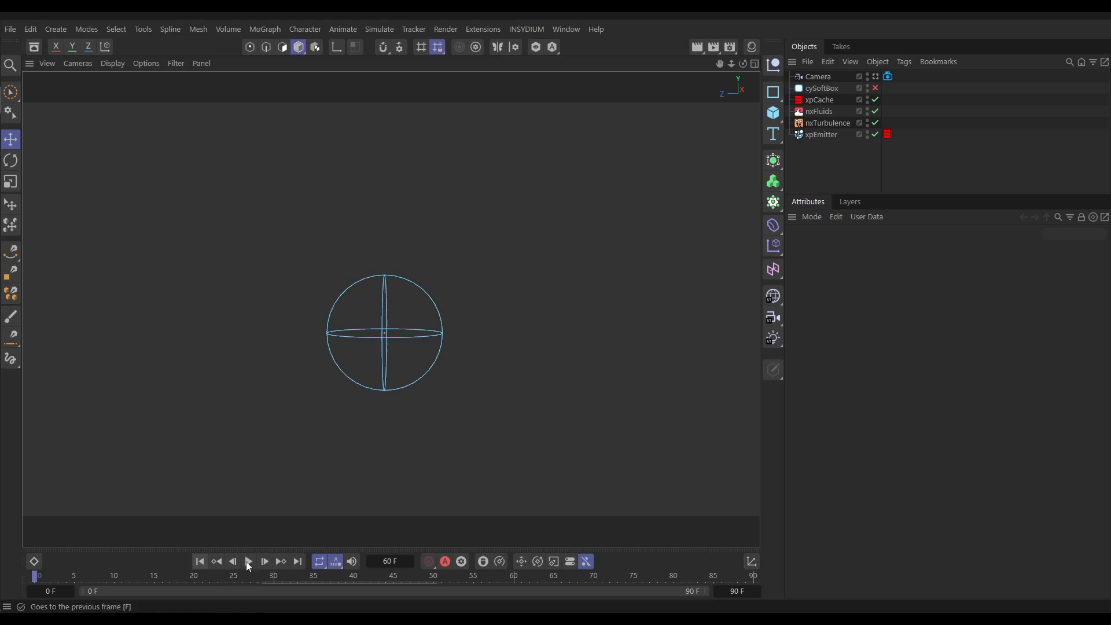
- Play the cached splash briefly, then review the xpEmitter, nxTurbulence and nxFluids settings
{"action": "left_click", "coordinate": [248, 561]}
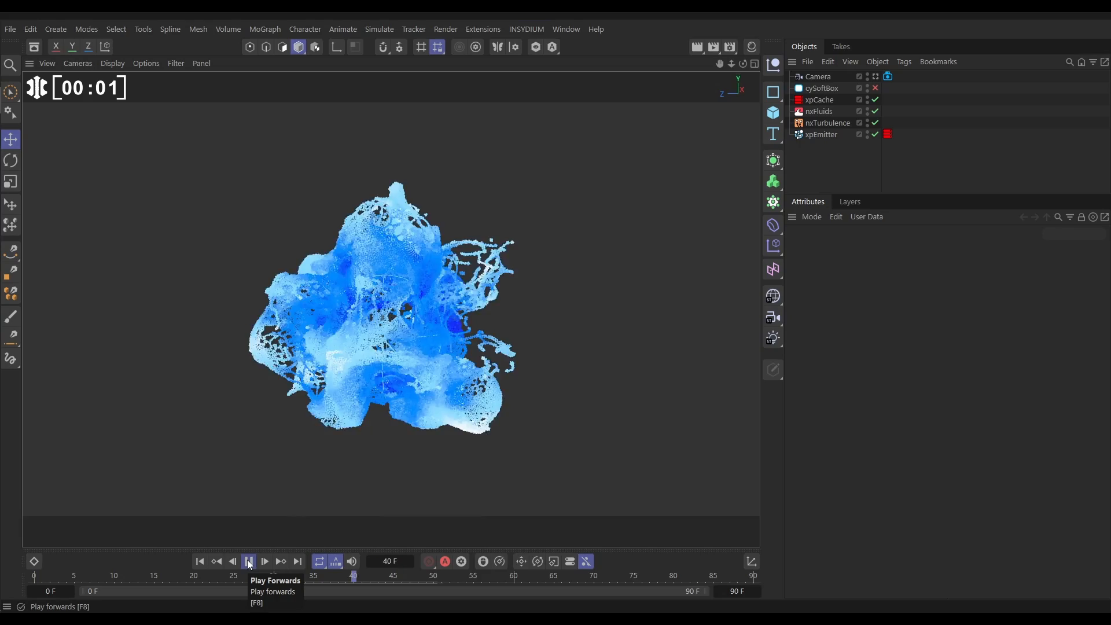
{"action": "left_click", "coordinate": [248, 562]}
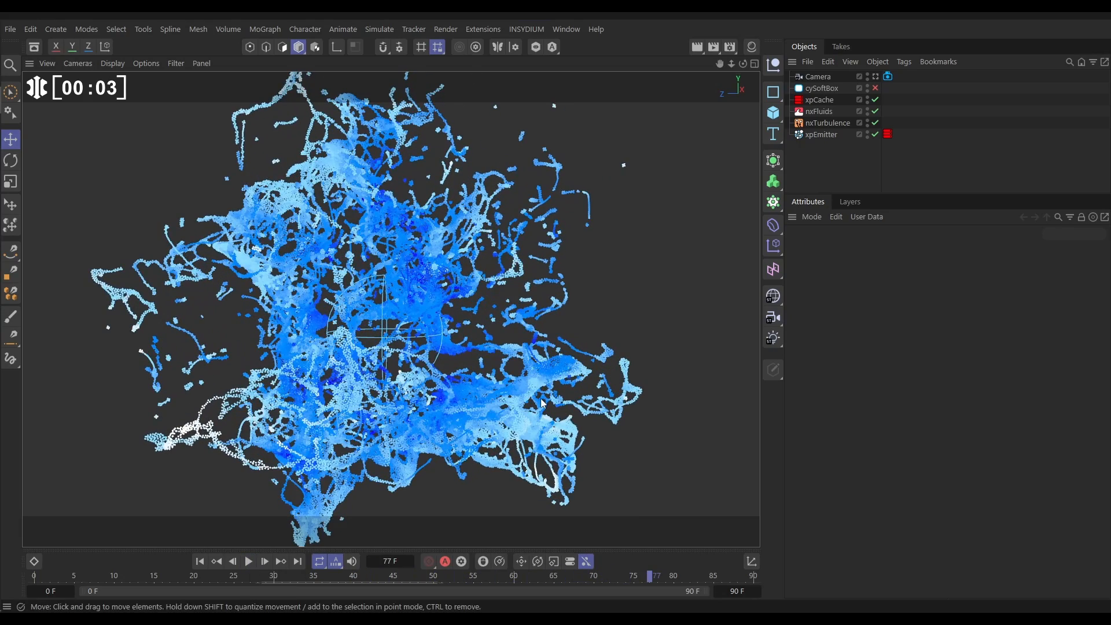
{"action": "left_click", "coordinate": [822, 134]}
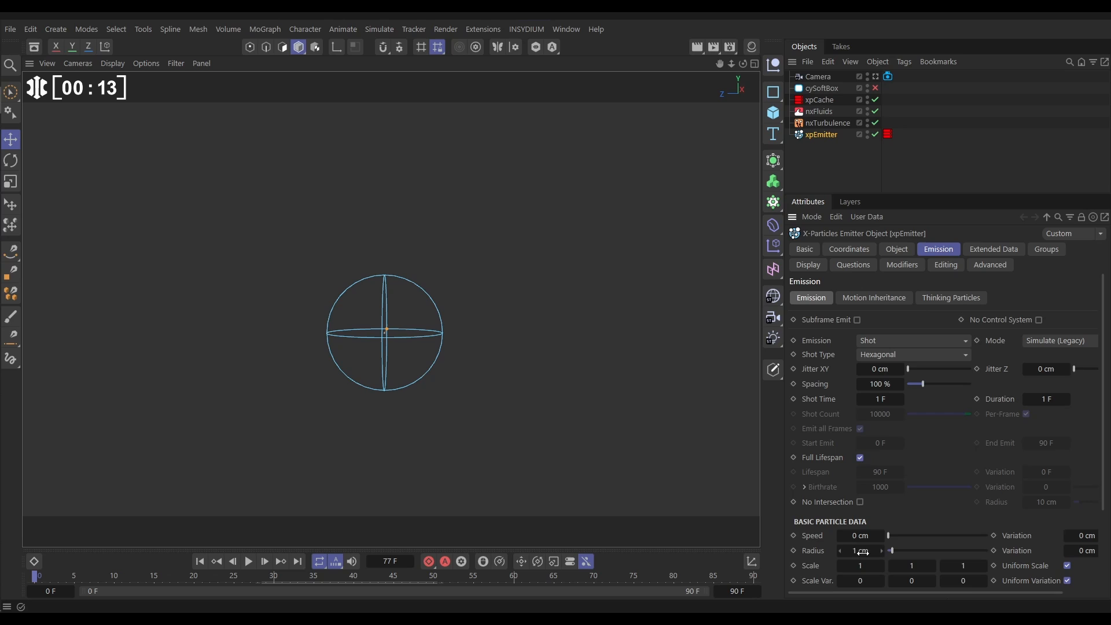
{"action": "left_click", "coordinate": [828, 123]}
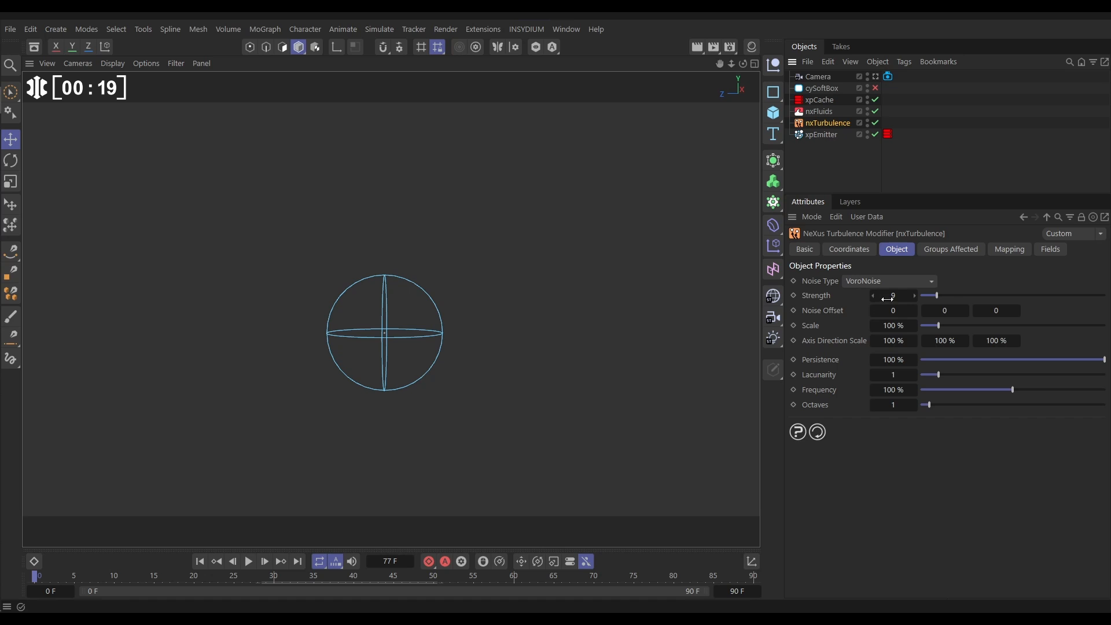
{"action": "left_click", "coordinate": [819, 111]}
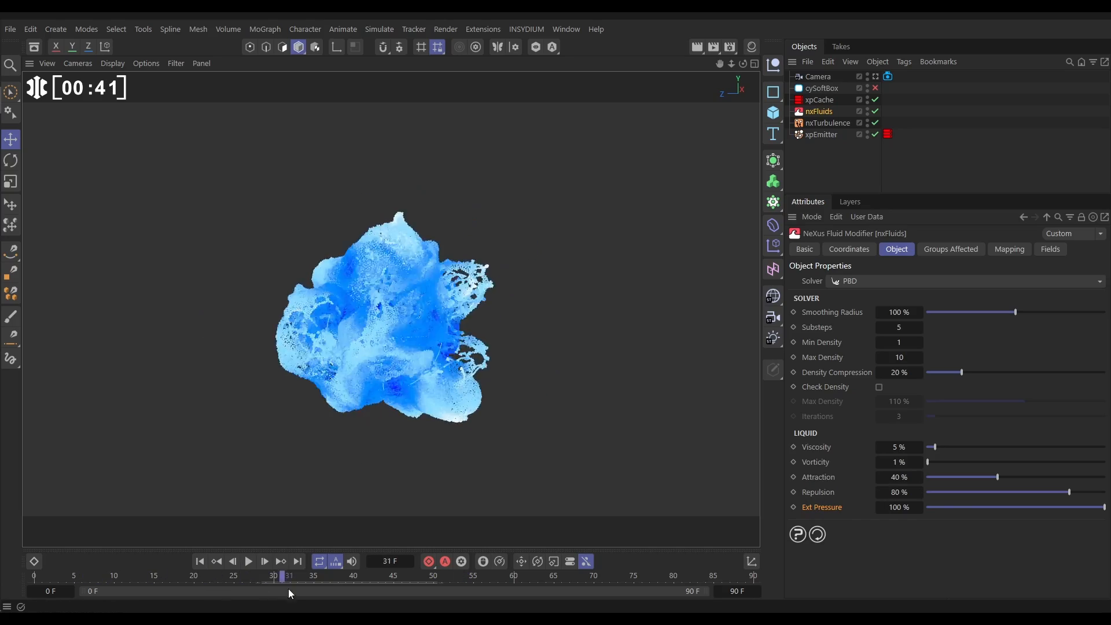
- Scrub the timeline to around frame 67 where the splash has spread into fine strands
{"action": "left_click_drag", "start_coordinate": [289, 575], "coordinate": [642, 575]}
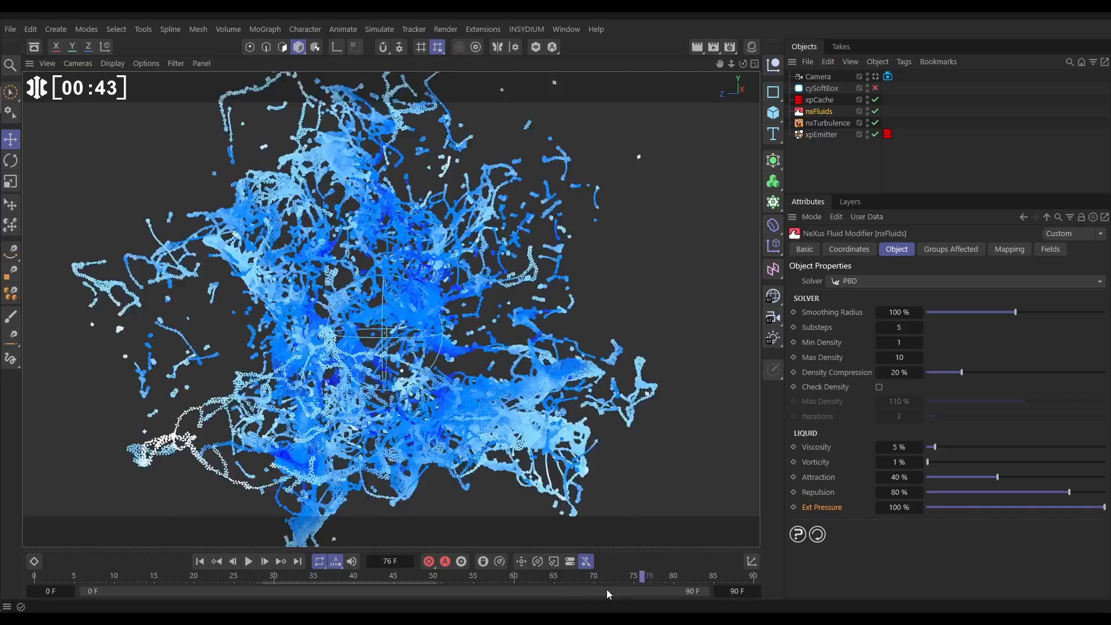
{"action": "left_click_drag", "start_coordinate": [643, 575], "coordinate": [575, 576]}
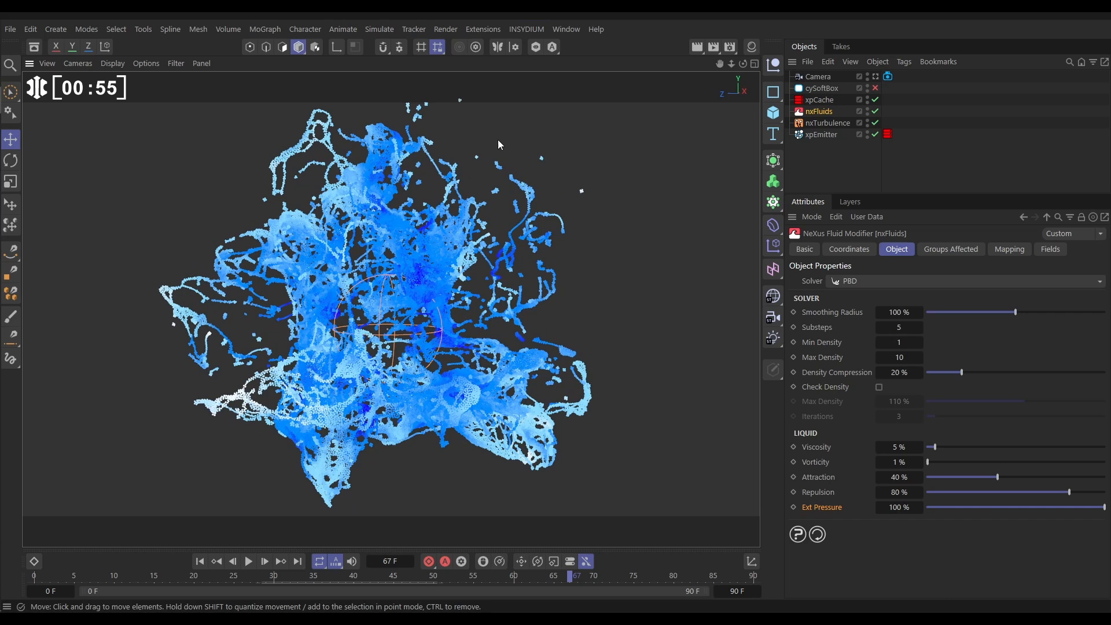
- Add an xpOpenVDBMesher from the X-Particles generators and replay from frame 0 to skin the particles
{"action": "left_click", "coordinate": [526, 29]}
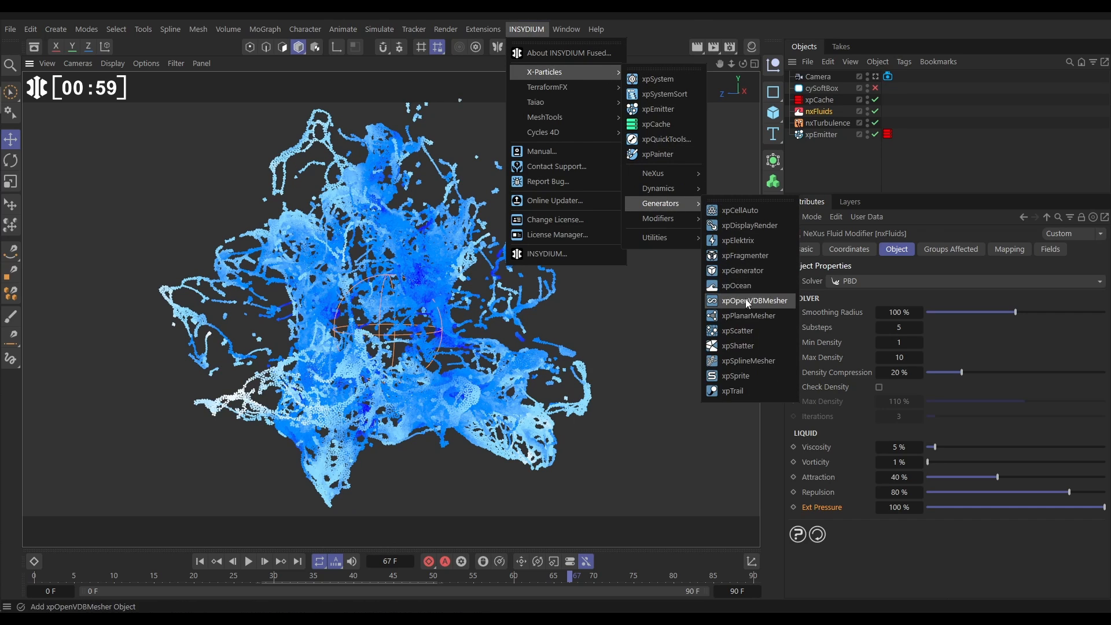
{"action": "left_click", "coordinate": [751, 301]}
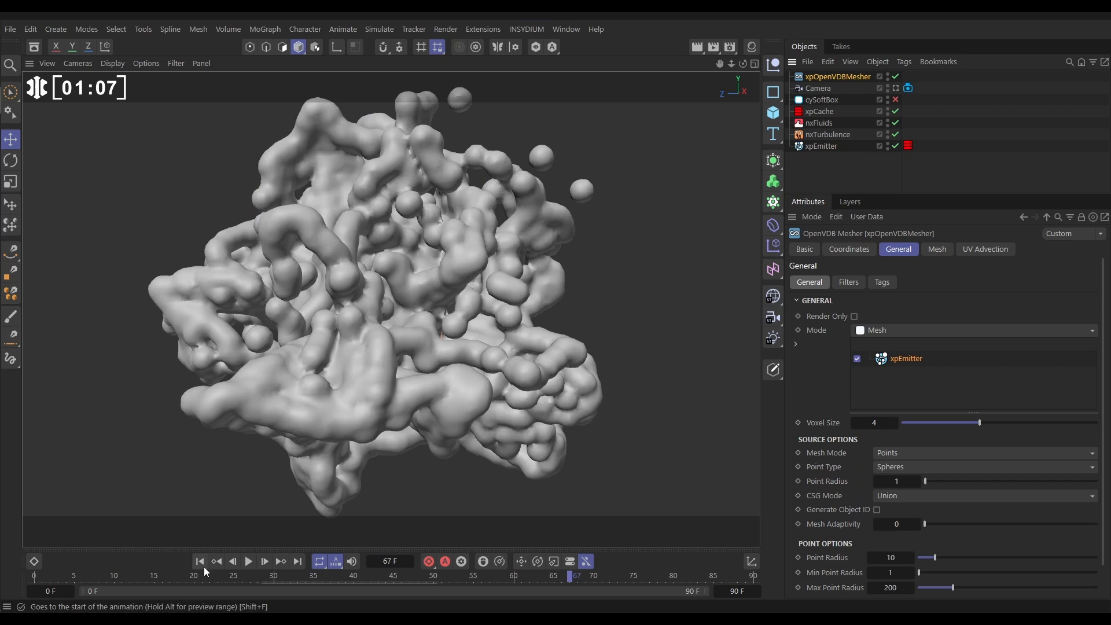
{"action": "left_click", "coordinate": [248, 561]}
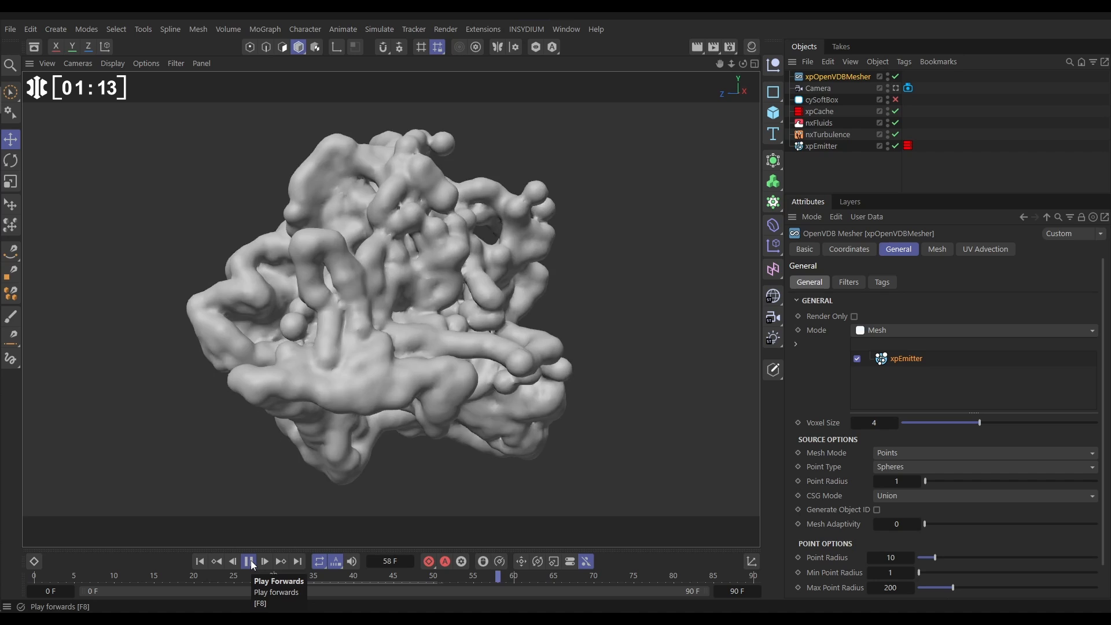
{"action": "left_click", "coordinate": [247, 560]}
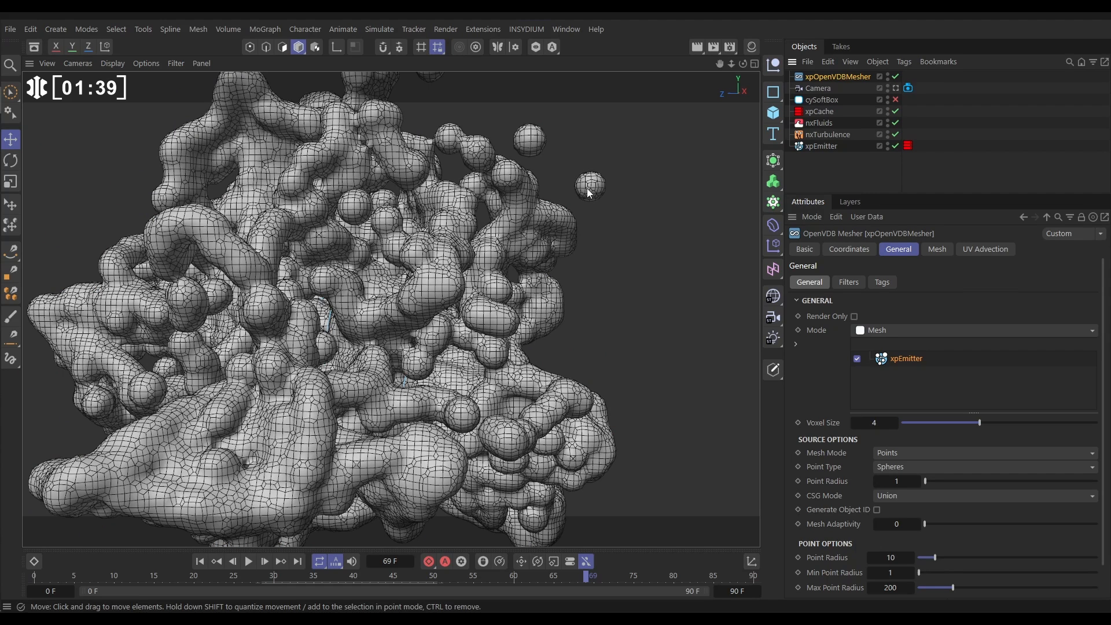
{"action": "mouse_move", "coordinate": [588, 209]}
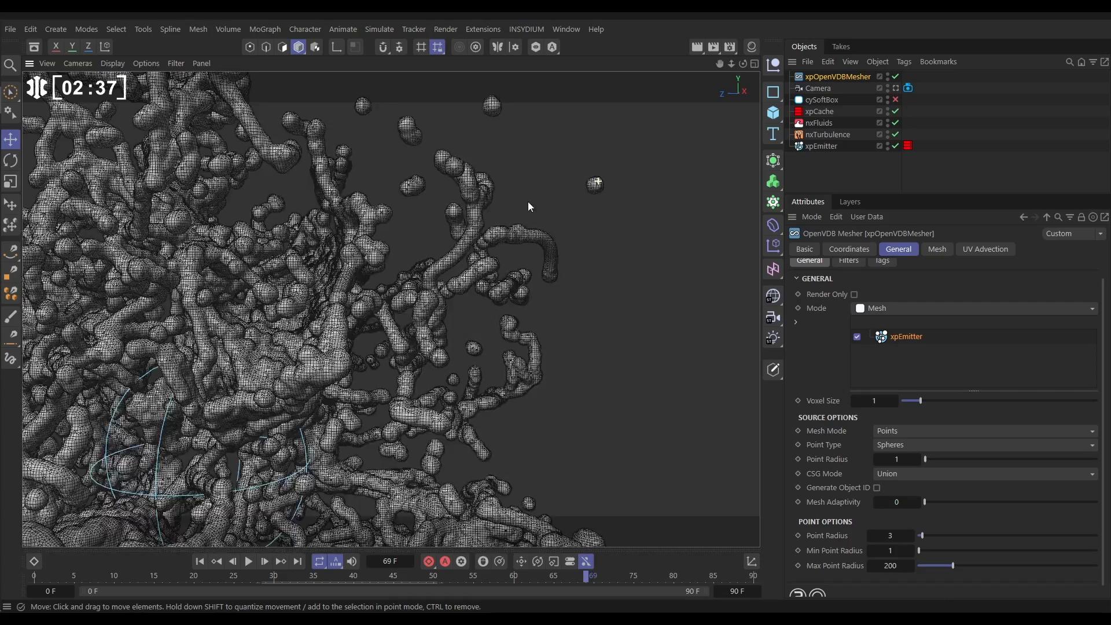
- Advance the timeline to see the mesher produce fine tendril strands
{"action": "left_click", "coordinate": [264, 561]}
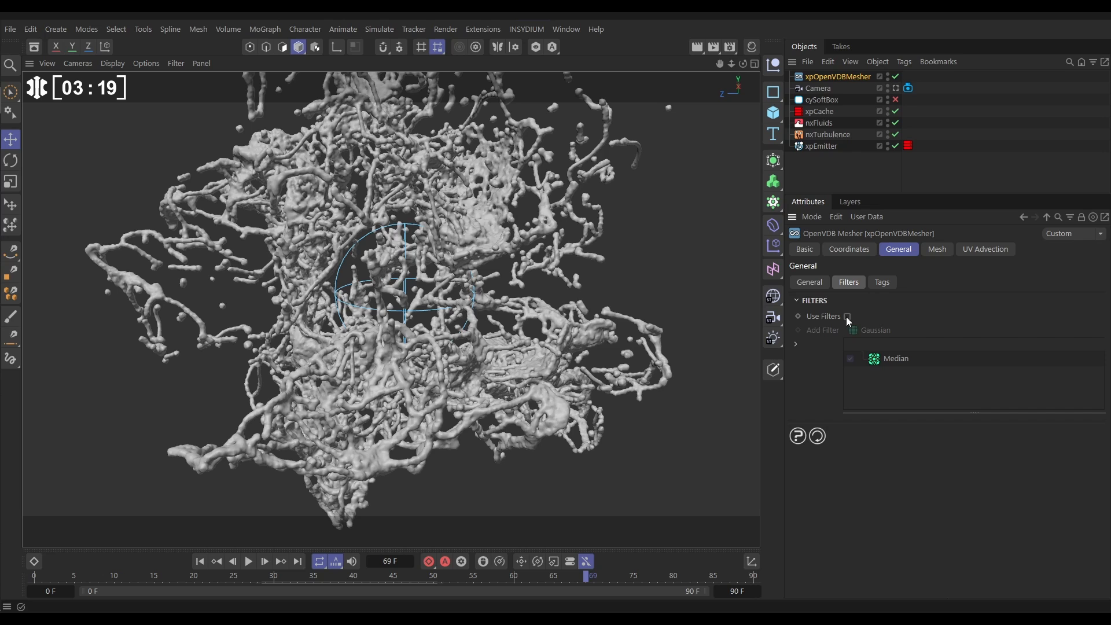
- Enable Use Filters with the Median filter at 2 iterations on the mesher
{"action": "left_click", "coordinate": [848, 316]}
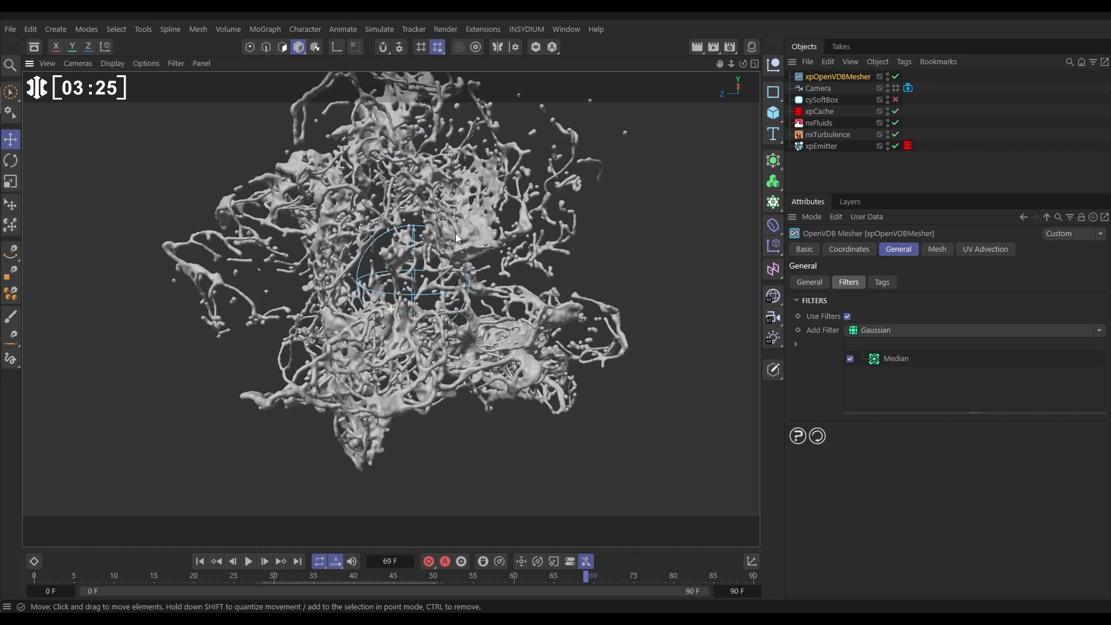
{"action": "left_click", "coordinate": [896, 357]}
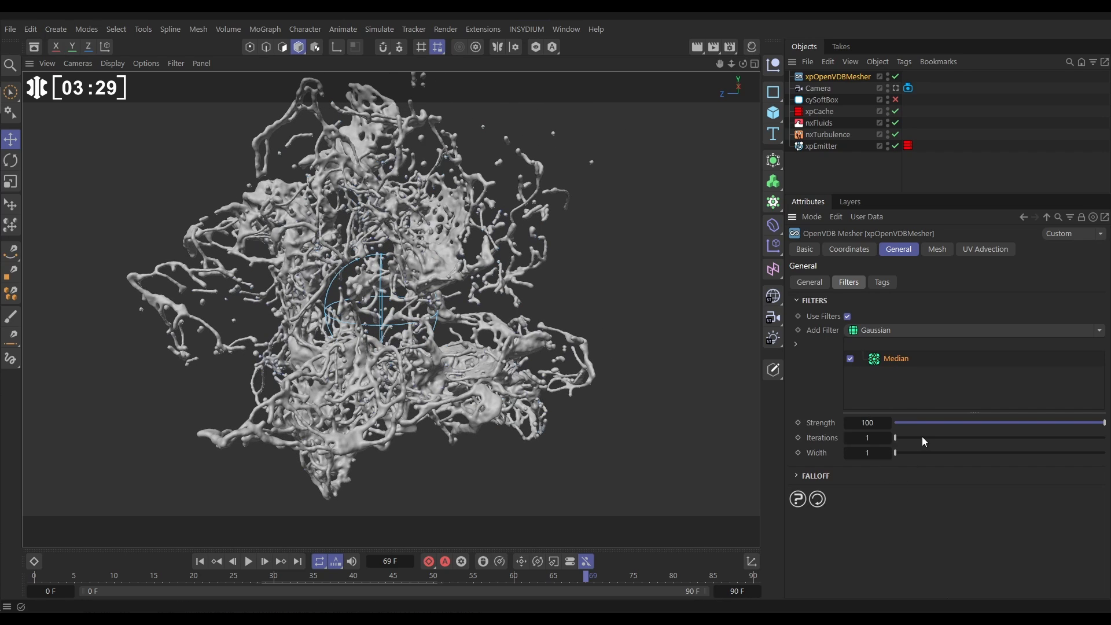
{"action": "left_click_drag", "start_coordinate": [895, 438], "coordinate": [925, 437]}
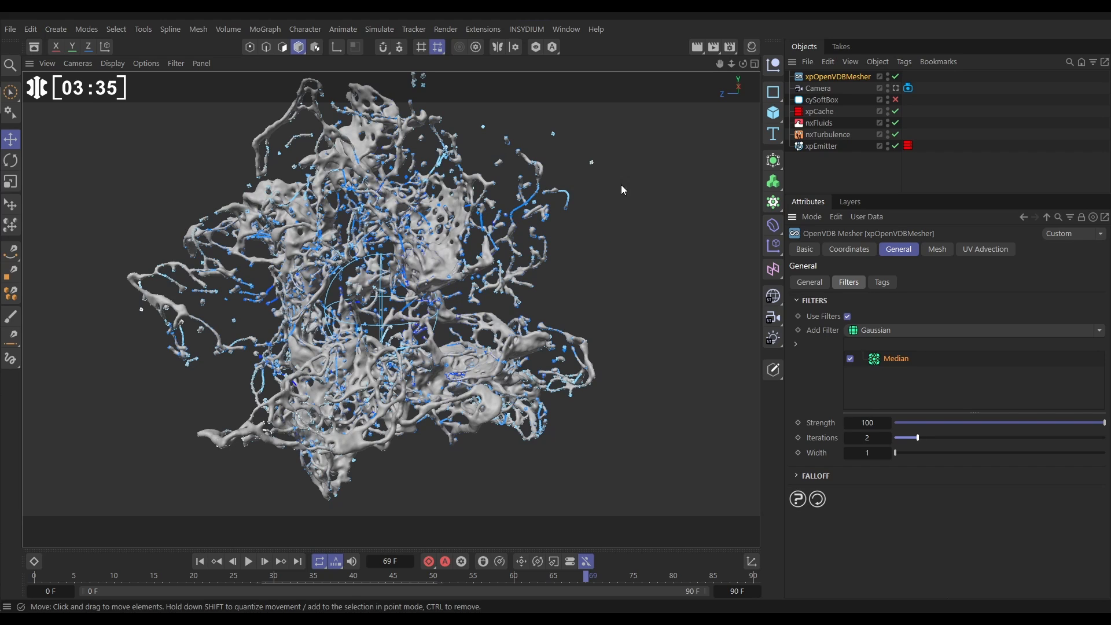
{"action": "left_click", "coordinate": [822, 146]}
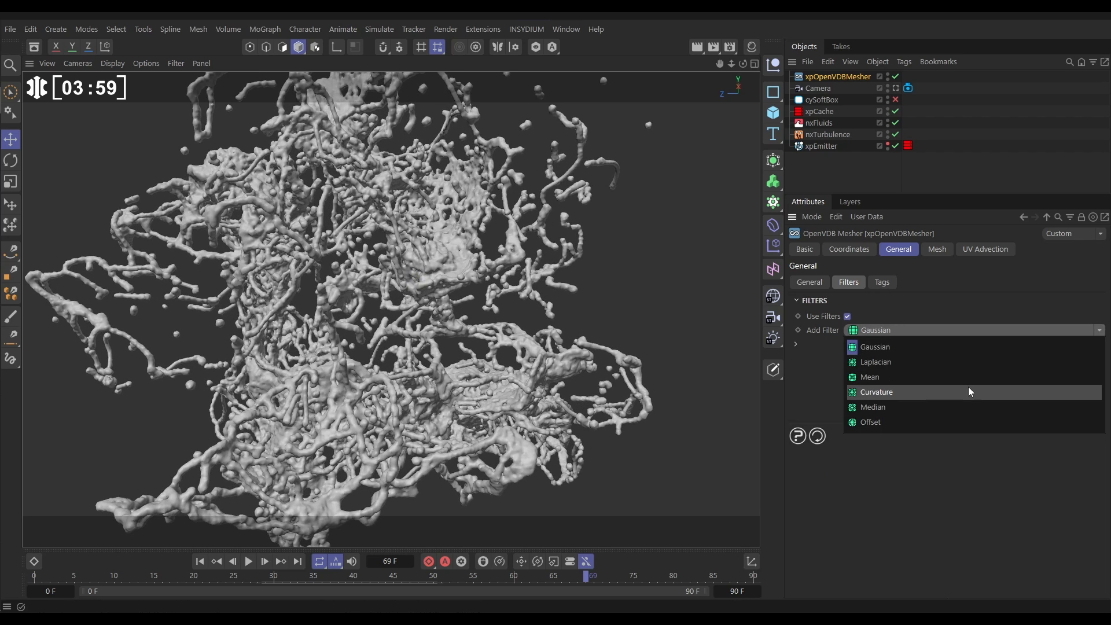
{"action": "left_click", "coordinate": [877, 392]}
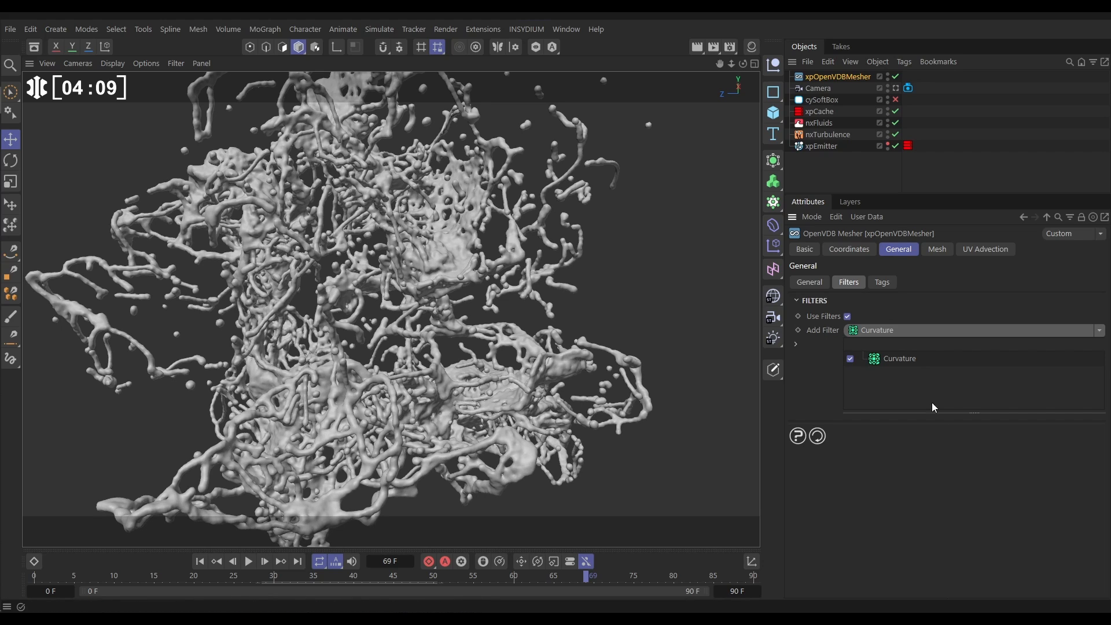
{"action": "left_click", "coordinate": [900, 358]}
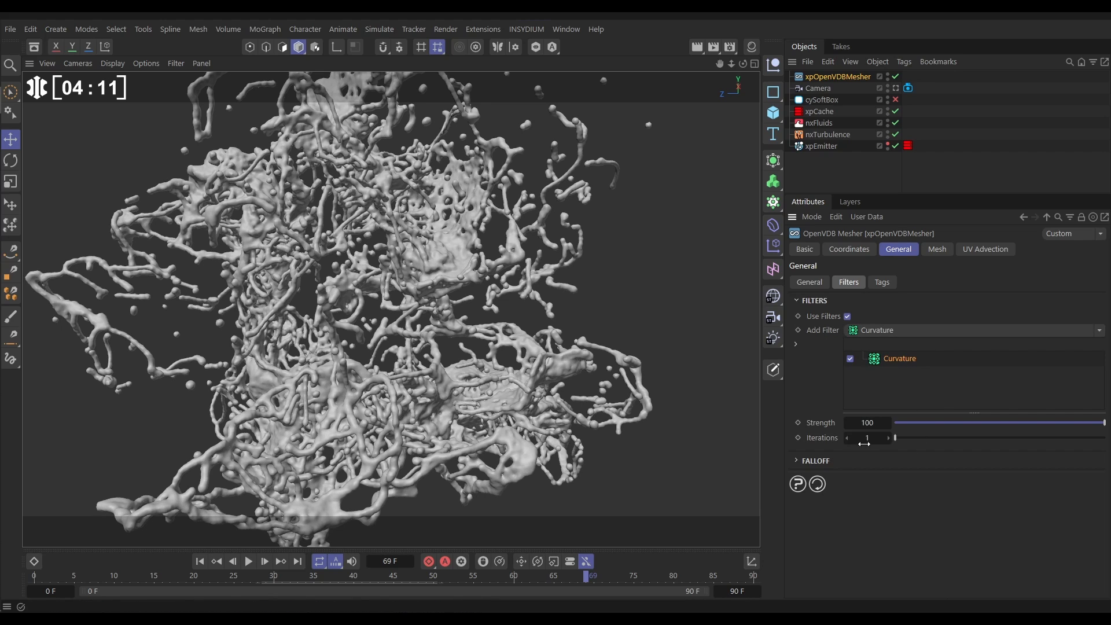
{"action": "left_click_drag", "start_coordinate": [895, 437], "coordinate": [919, 438]}
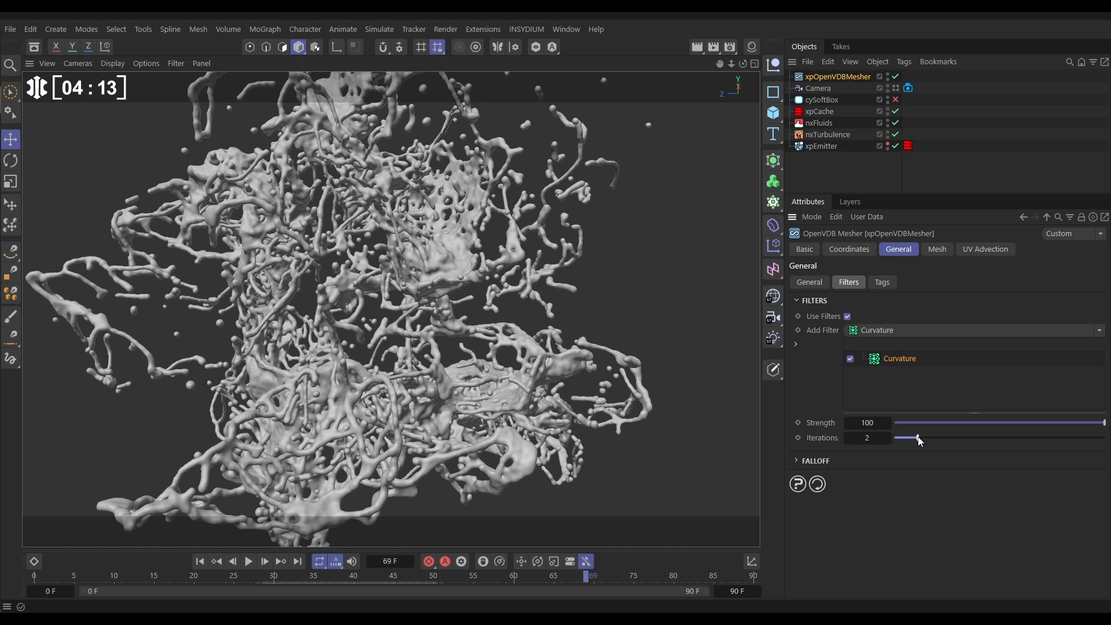
{"action": "left_click_drag", "start_coordinate": [917, 439], "coordinate": [942, 439]}
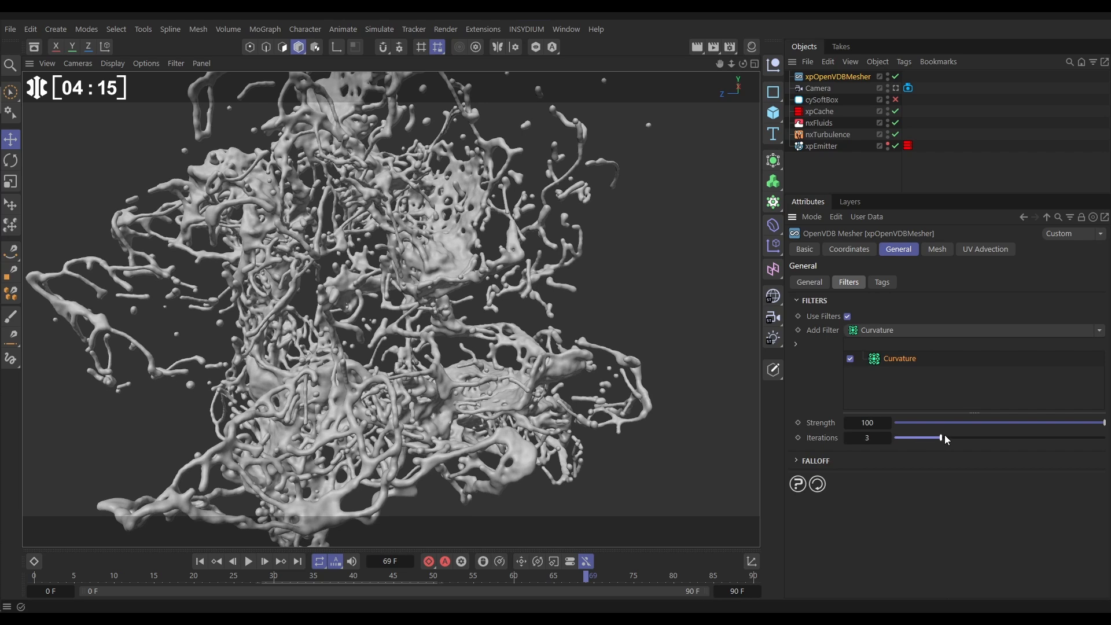
{"action": "left_click_drag", "start_coordinate": [920, 438], "coordinate": [963, 438]}
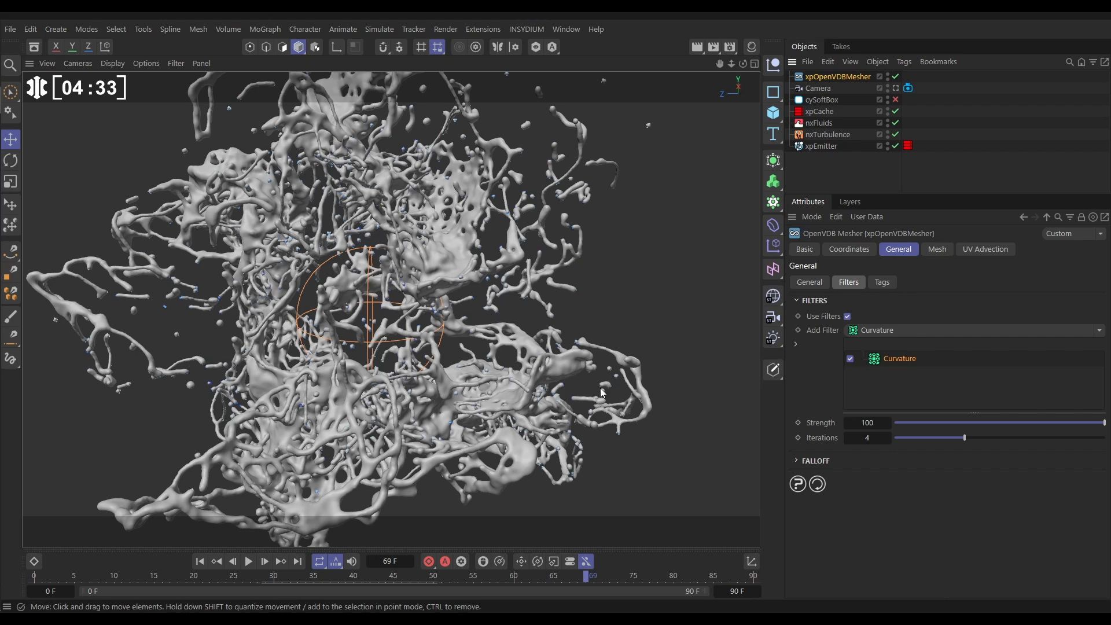
{"action": "left_click", "coordinate": [809, 282]}
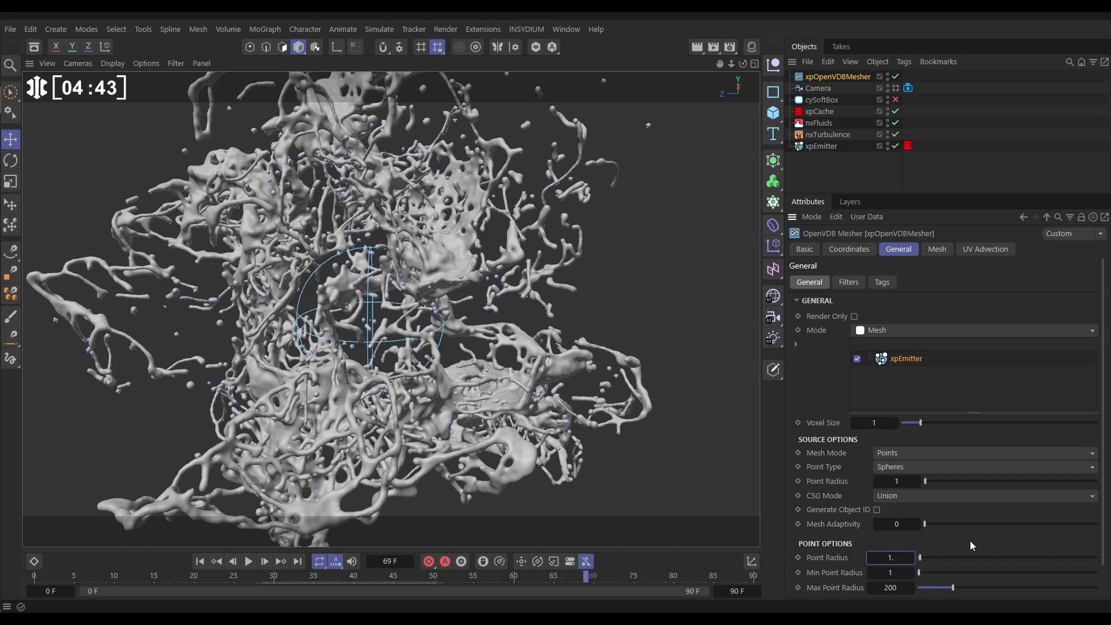
- Set the mesher's Point Radius to 1.7 and the Curvature filter to 5 iterations
{"action": "type", "text": "1.7"}
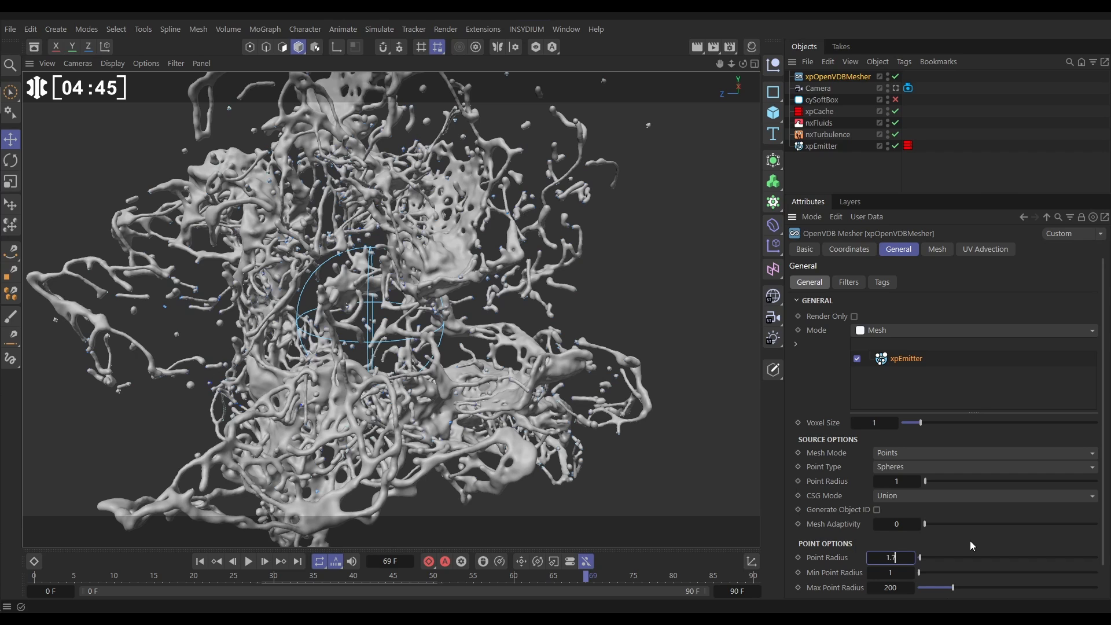
{"action": "type", "text": "1.7"}
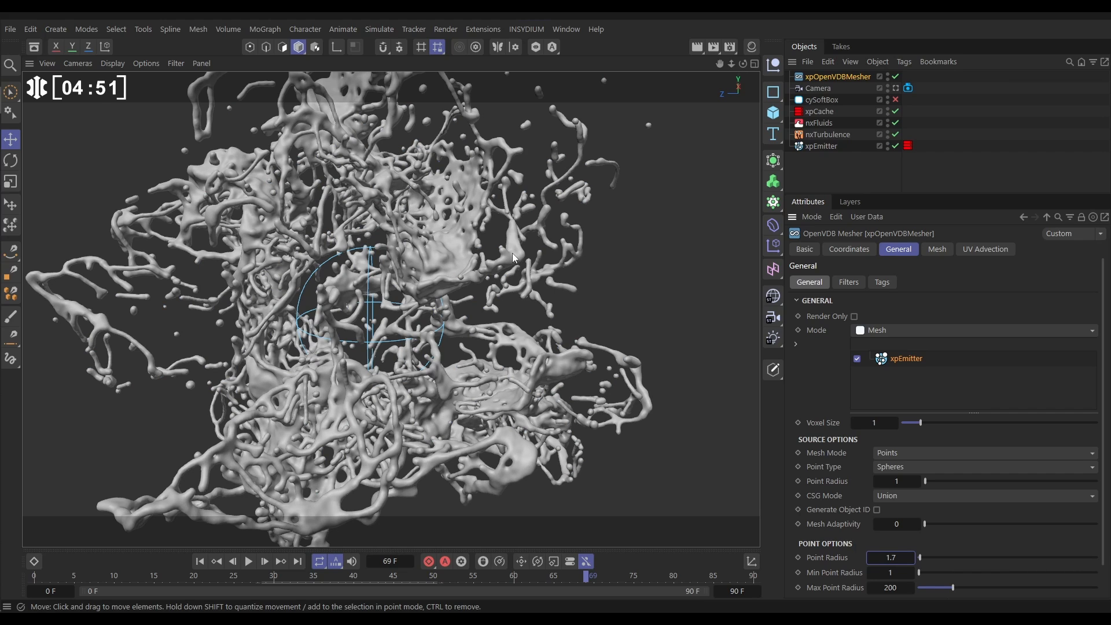
{"action": "left_click", "coordinate": [849, 281]}
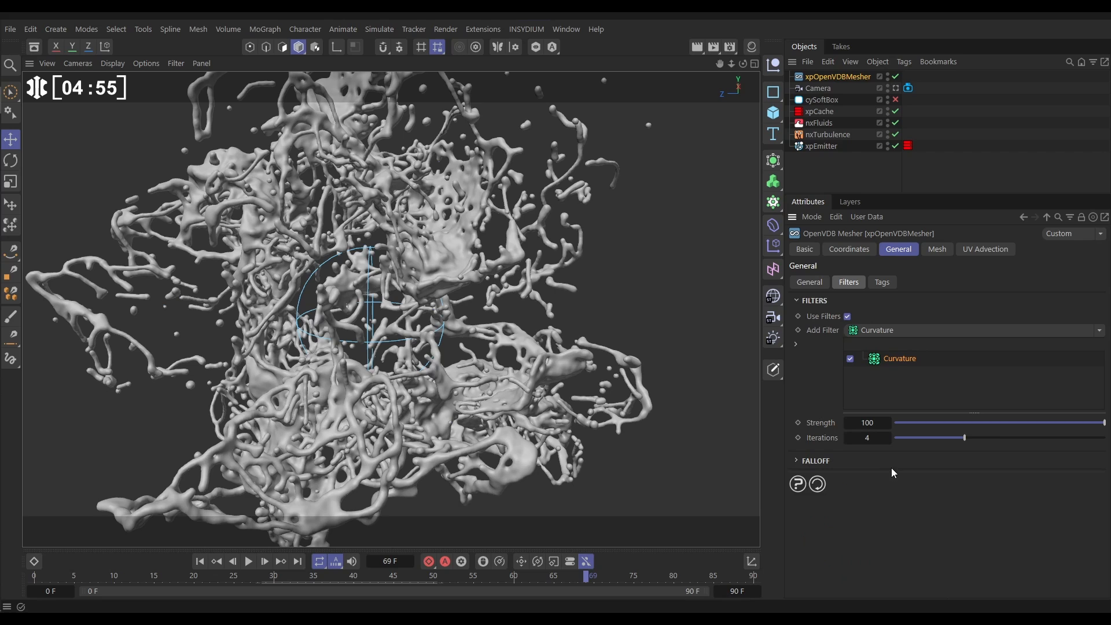
{"action": "left_click_drag", "start_coordinate": [962, 438], "coordinate": [987, 438]}
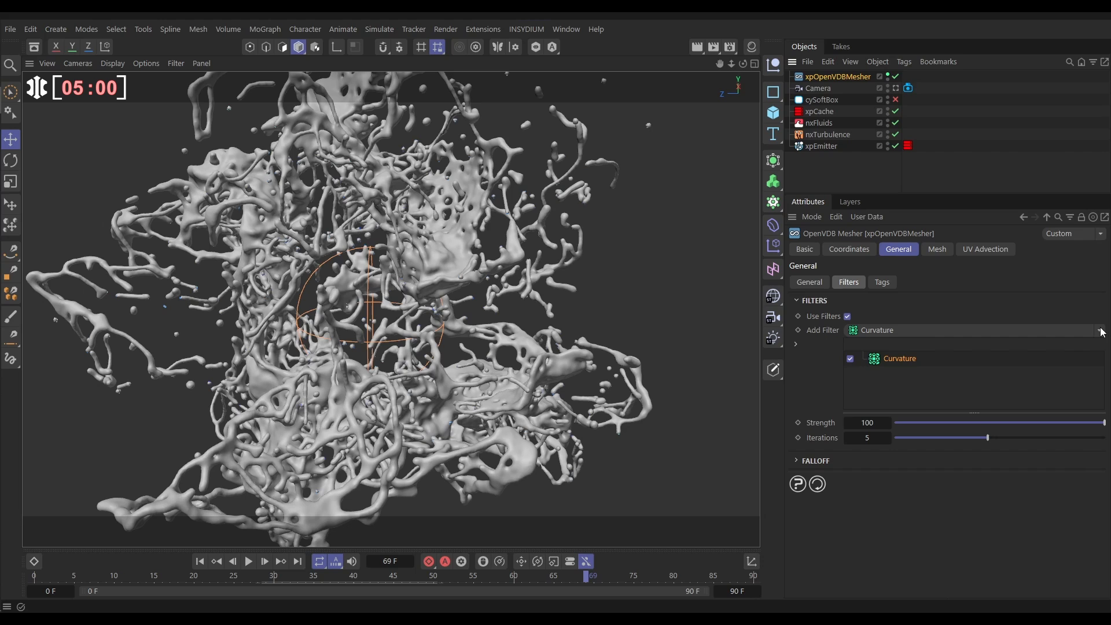
- Add an Offset filter after Curvature and lower its Strength to about 25
{"action": "left_click", "coordinate": [1100, 330]}
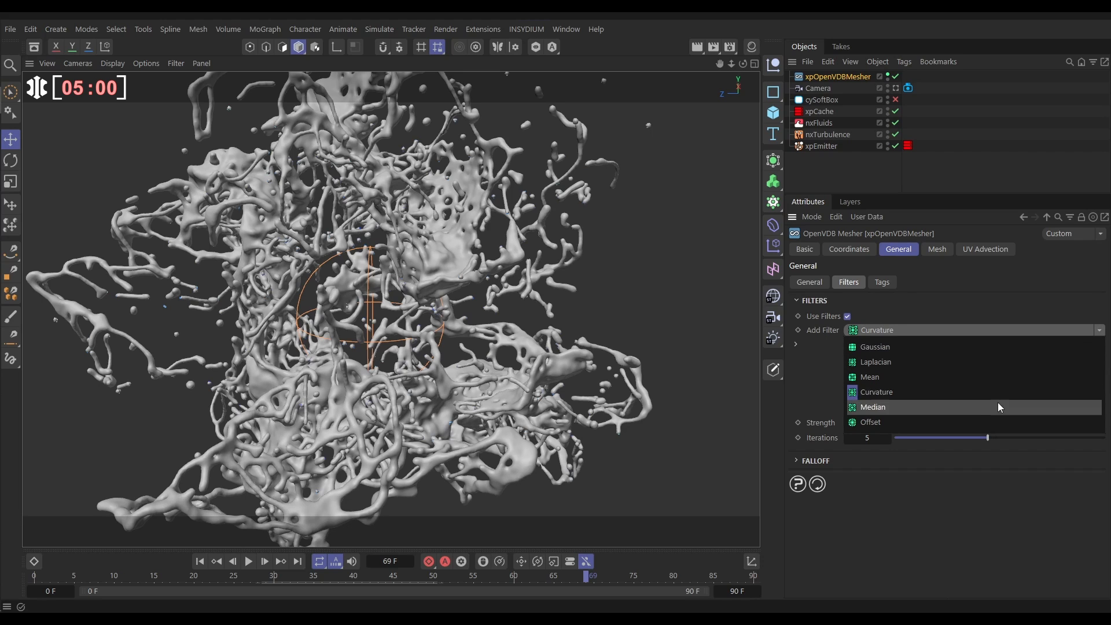
{"action": "mouse_move", "coordinate": [977, 421]}
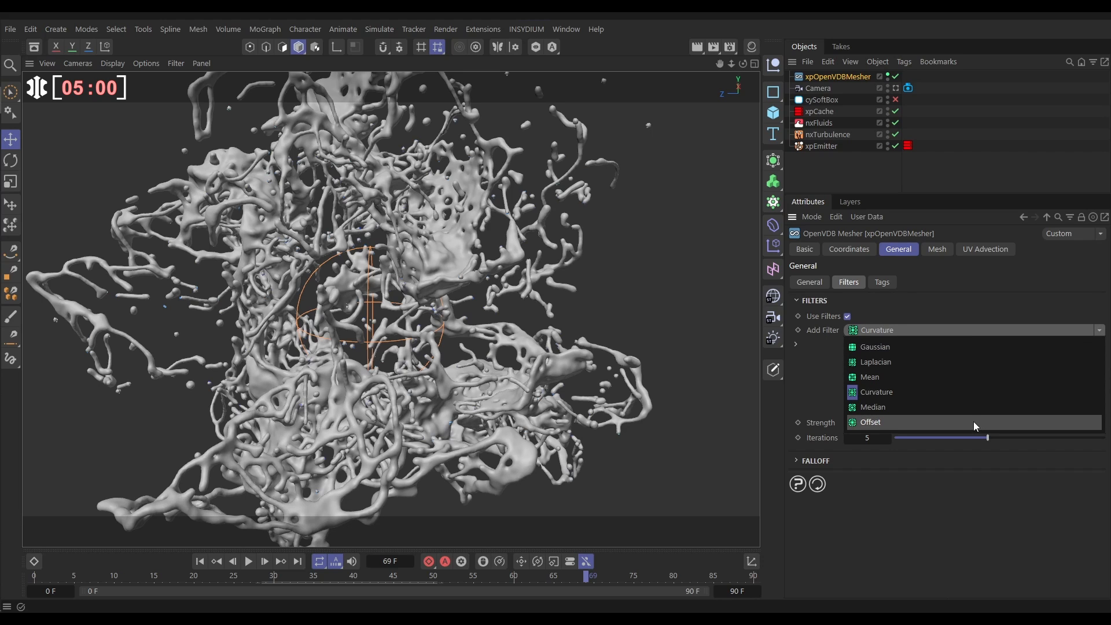
{"action": "left_click", "coordinate": [871, 421]}
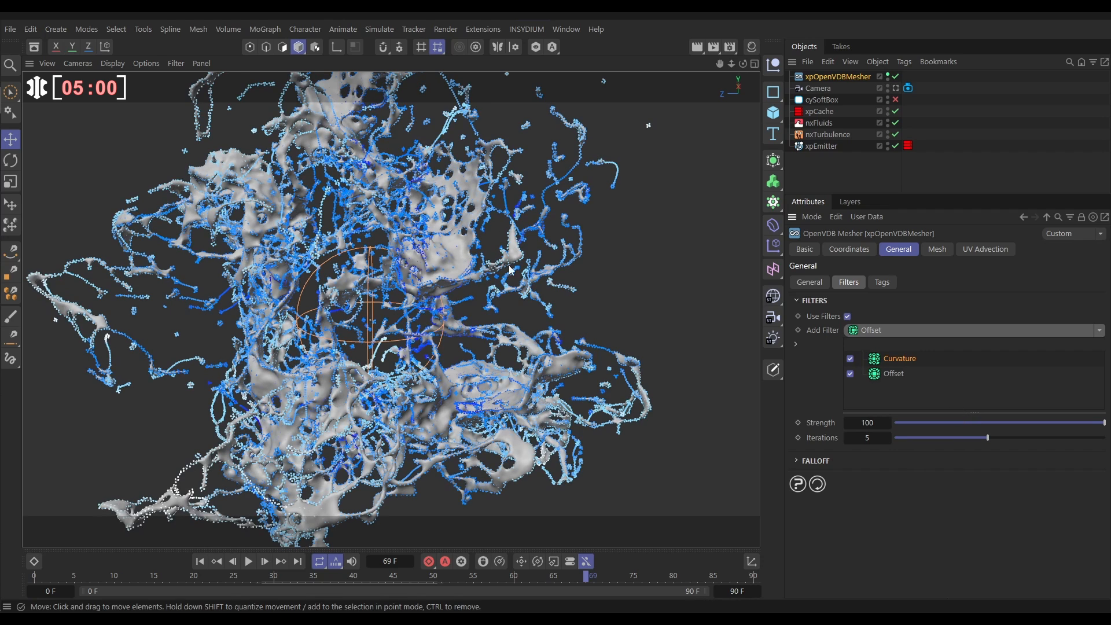
{"action": "mouse_move", "coordinate": [408, 273]}
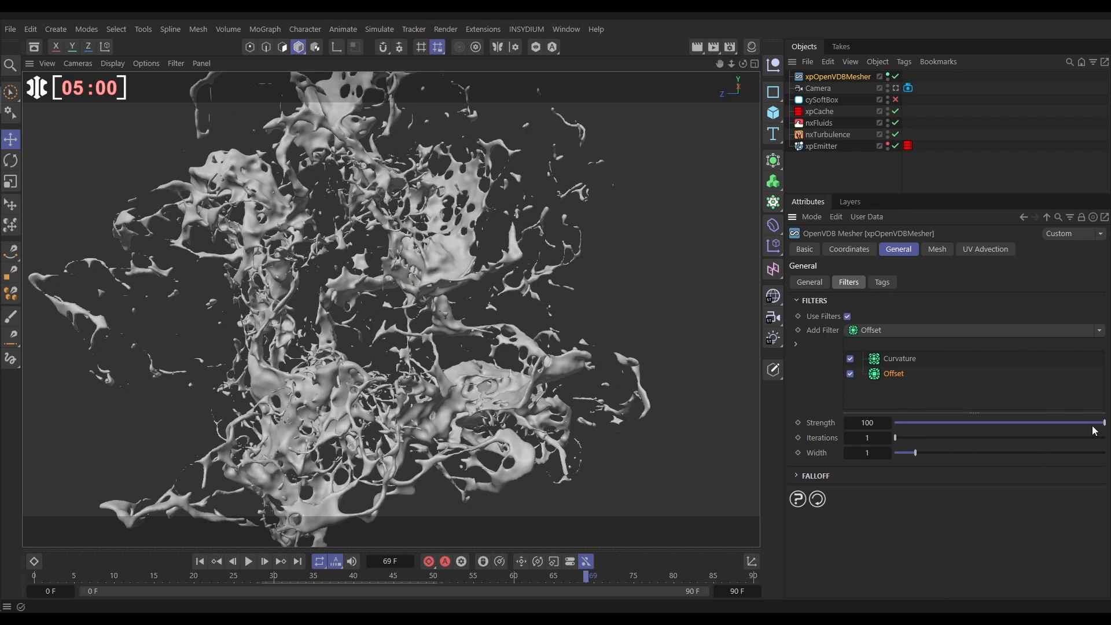
{"action": "left_click_drag", "start_coordinate": [1103, 422], "coordinate": [1090, 422]}
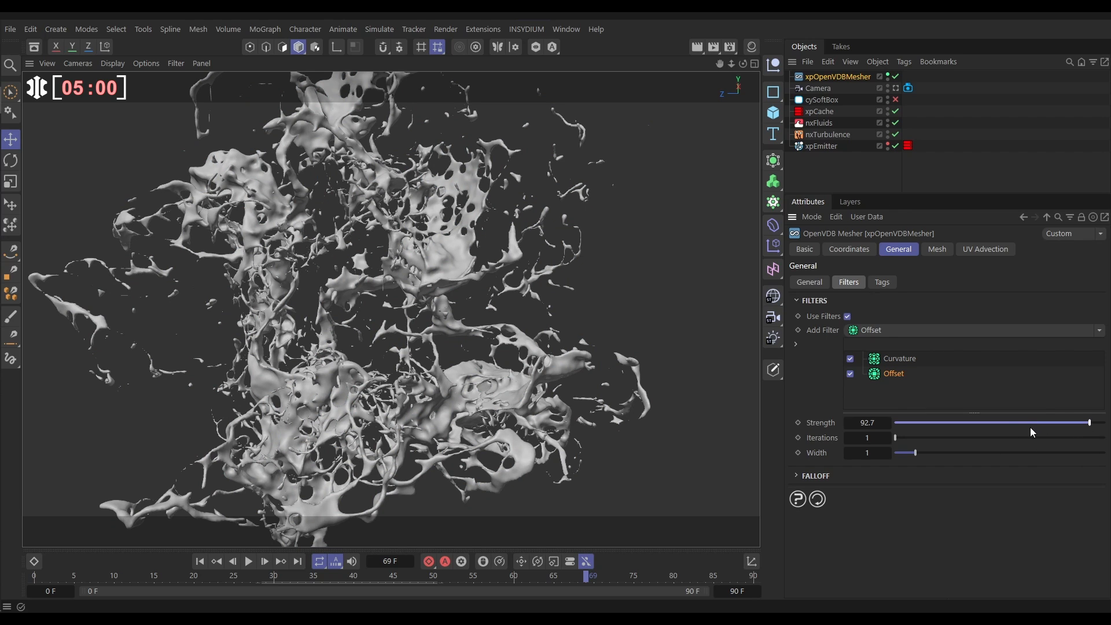
{"action": "left_click_drag", "start_coordinate": [1091, 423], "coordinate": [1030, 426]}
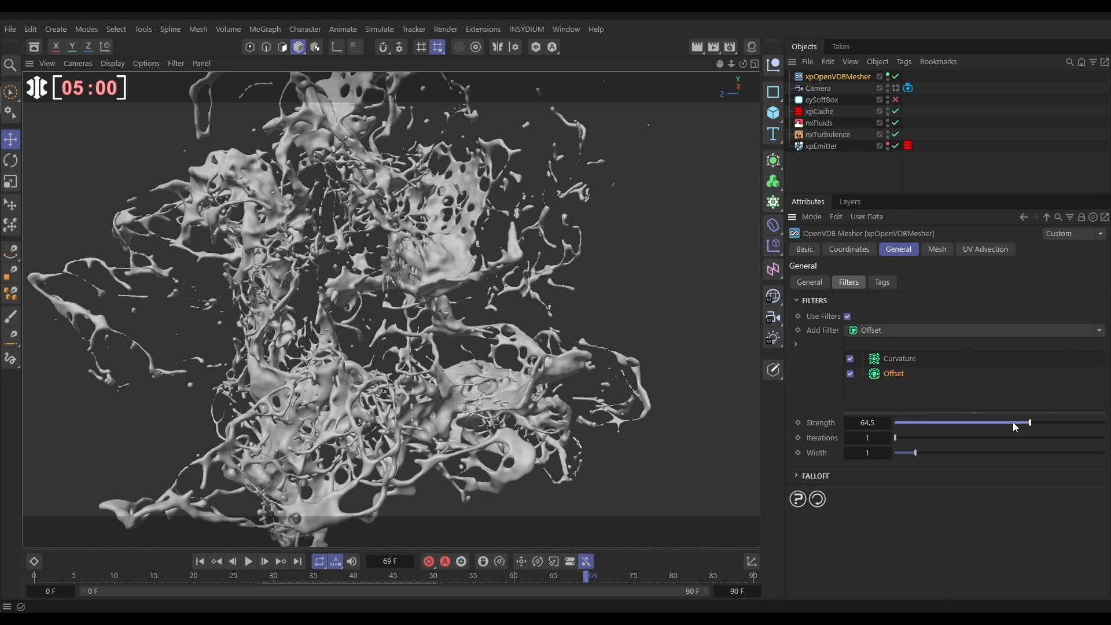
{"action": "left_click_drag", "start_coordinate": [1029, 423], "coordinate": [1014, 423]}
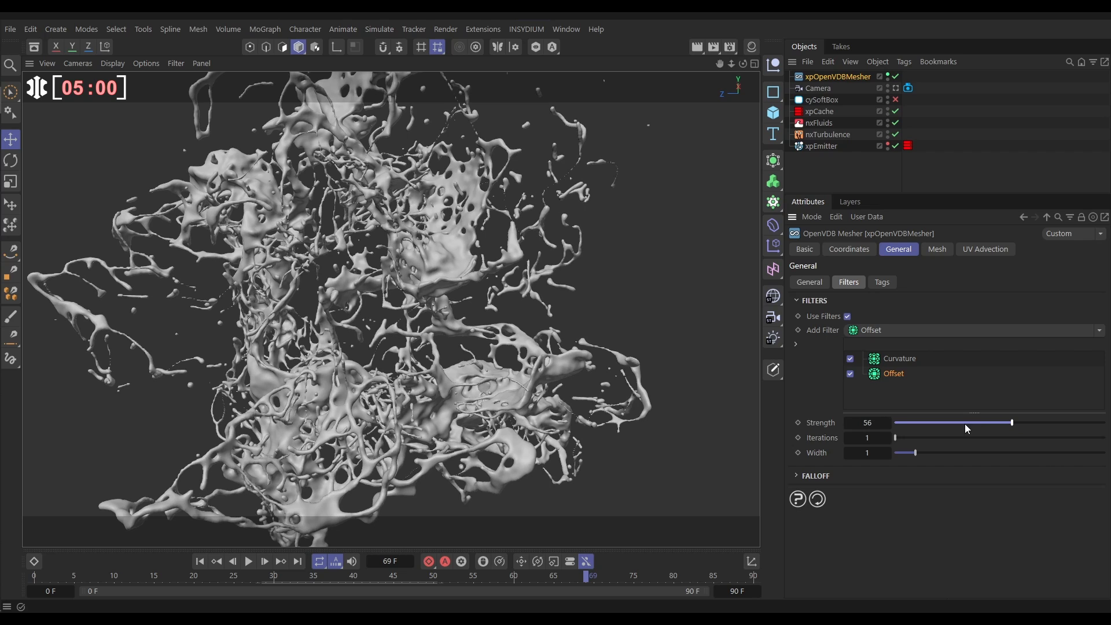
{"action": "left_click_drag", "start_coordinate": [1012, 423], "coordinate": [963, 423]}
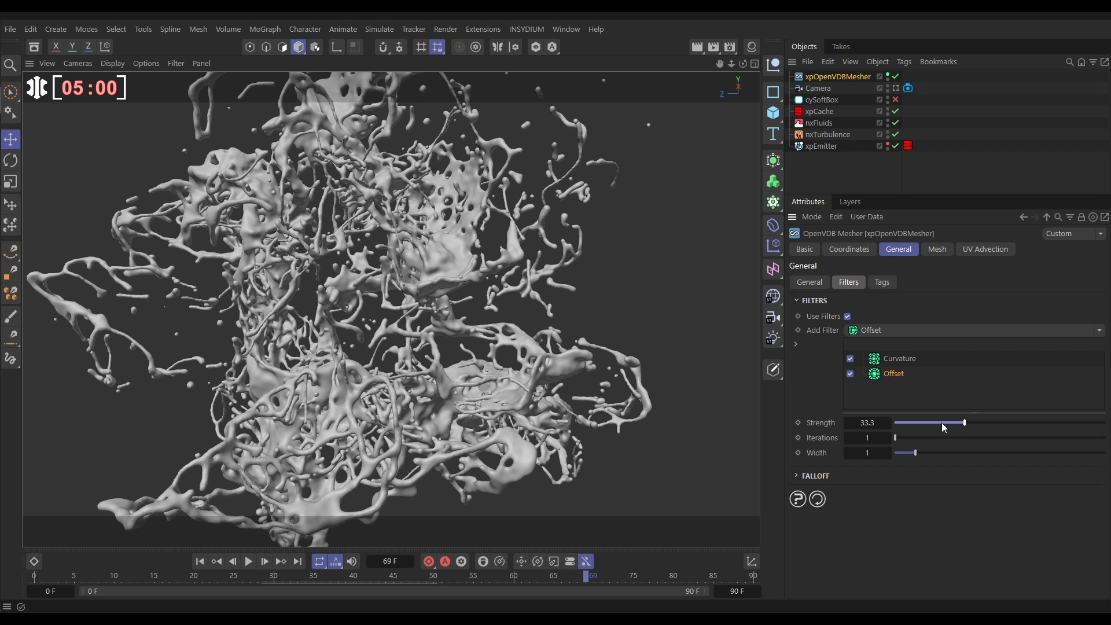
{"action": "left_click_drag", "start_coordinate": [963, 422], "coordinate": [942, 423]}
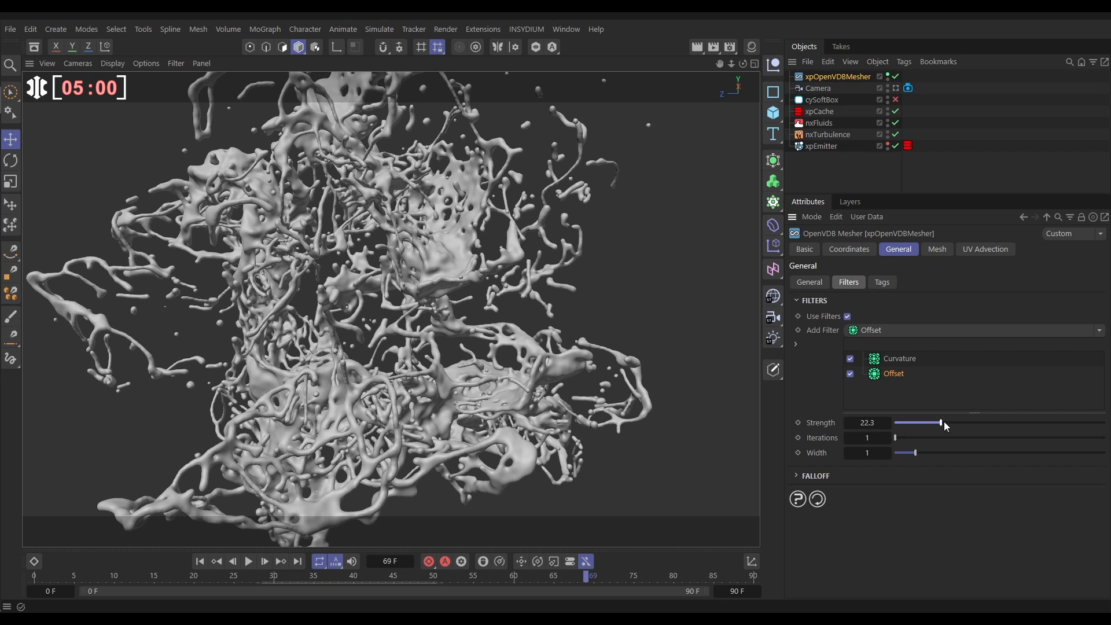
{"action": "left_click_drag", "start_coordinate": [941, 423], "coordinate": [963, 423]}
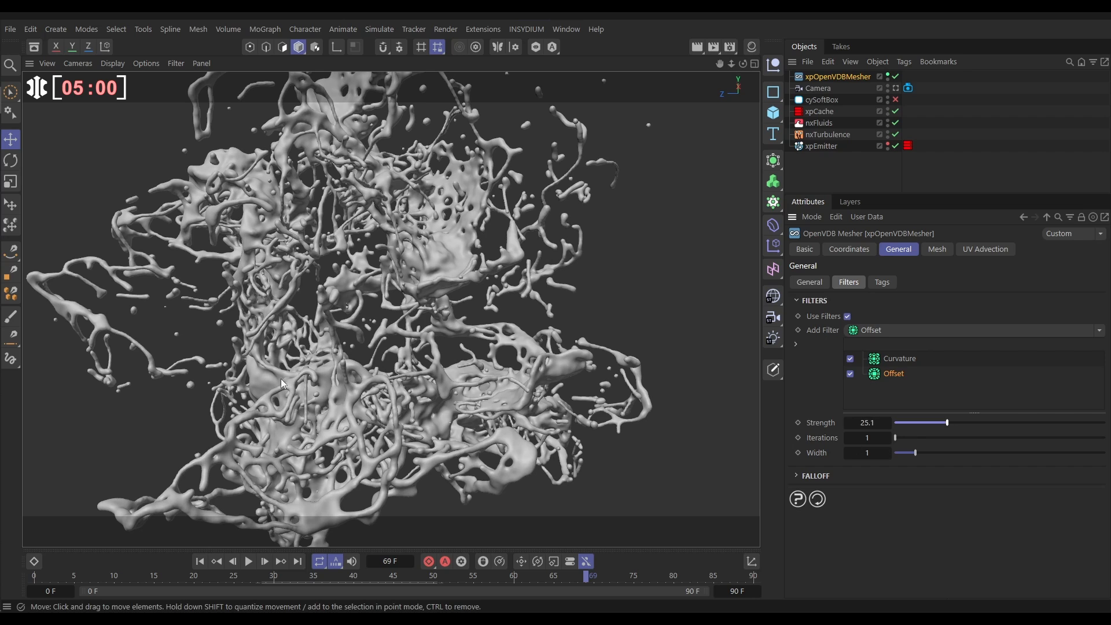
{"action": "mouse_move", "coordinate": [397, 336]}
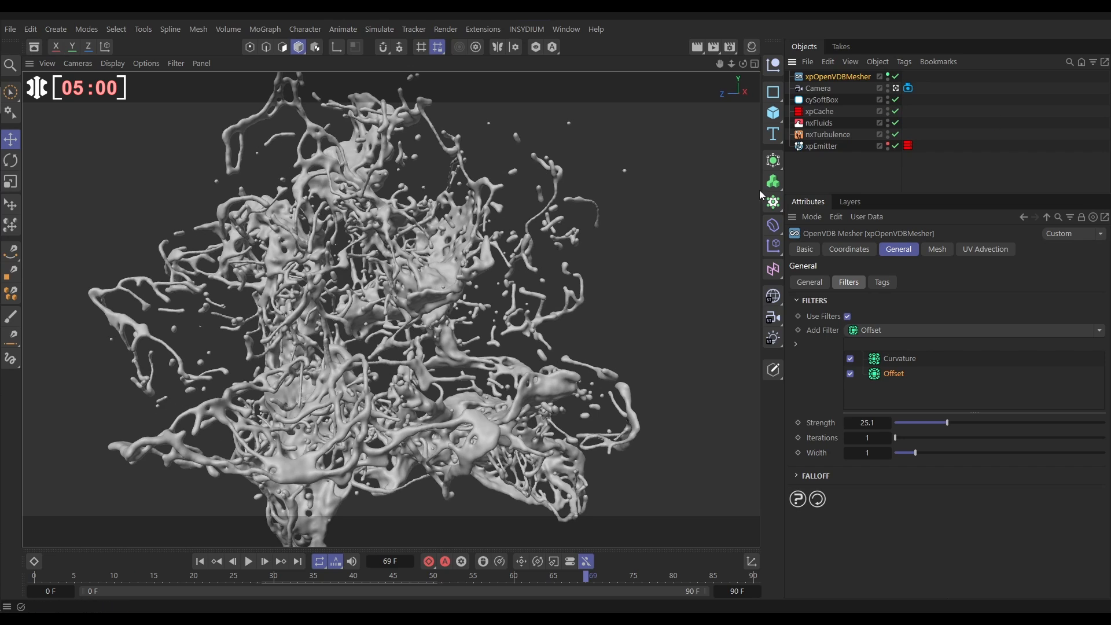
- Start the Cycles 4D Real-Time Preview and apply a new Principled BSDF material to xpOpenVDBMesher
{"action": "left_click", "coordinate": [526, 29]}
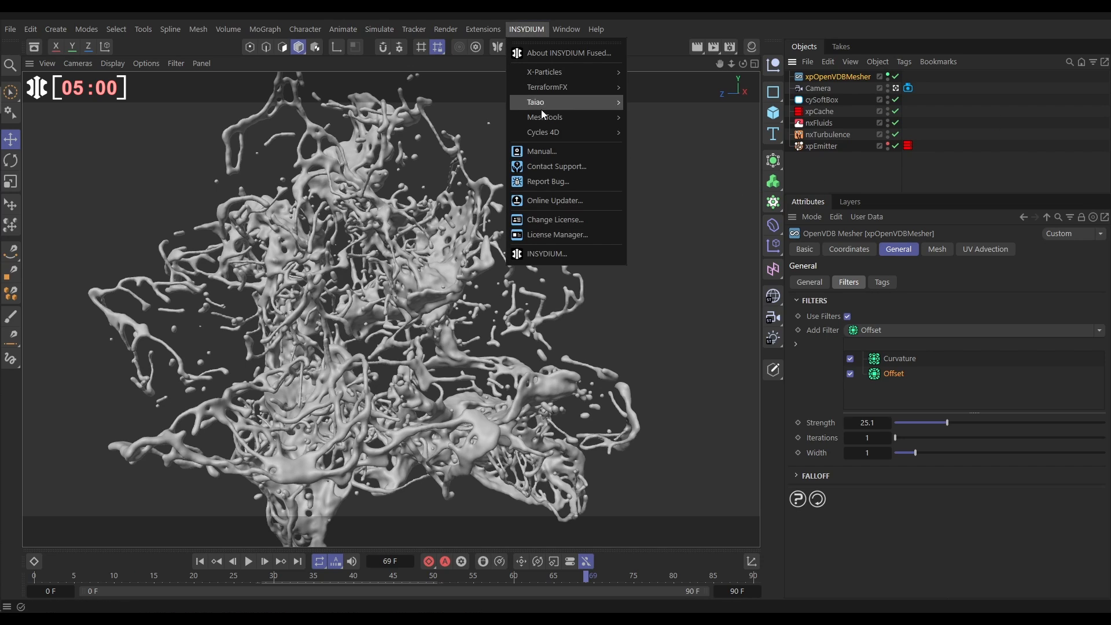
{"action": "left_click", "coordinate": [544, 132]}
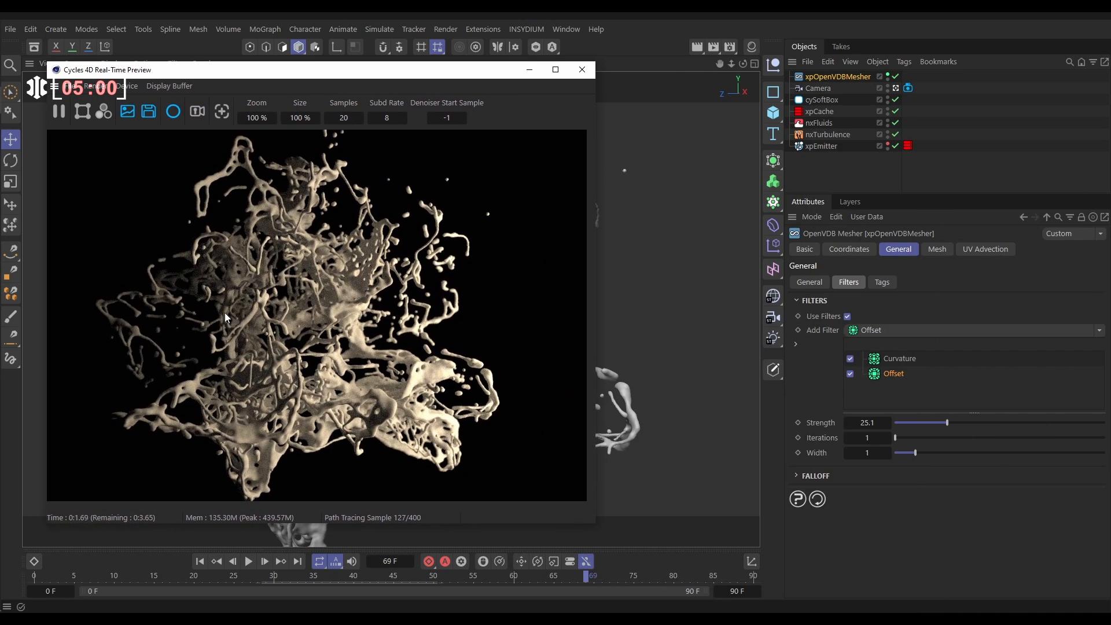
{"action": "left_click", "coordinate": [751, 46]}
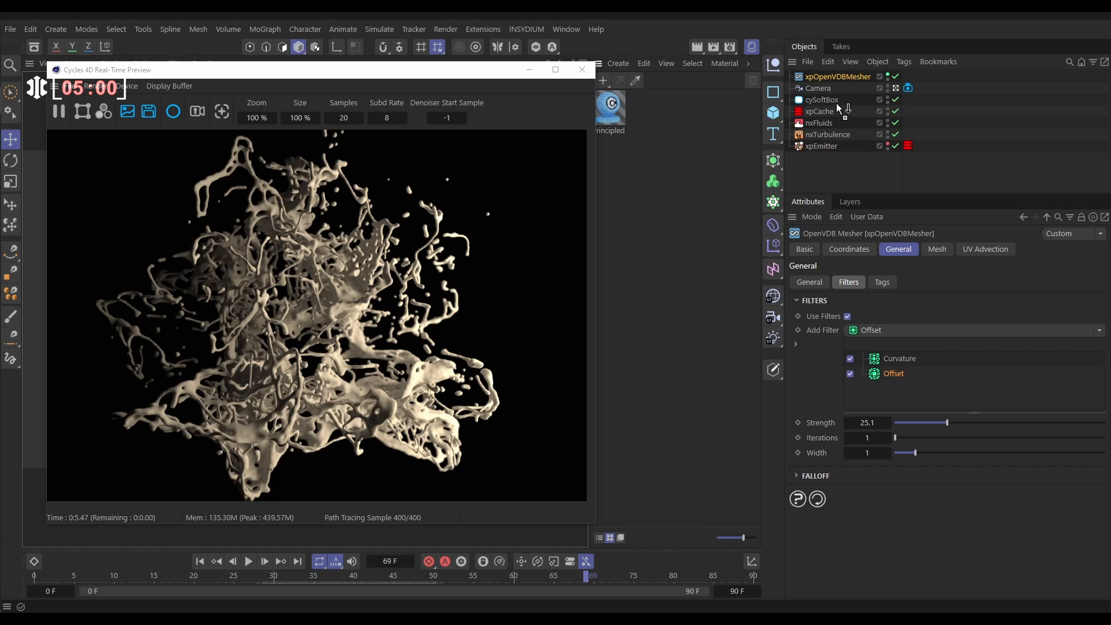
{"action": "left_click", "coordinate": [908, 77]}
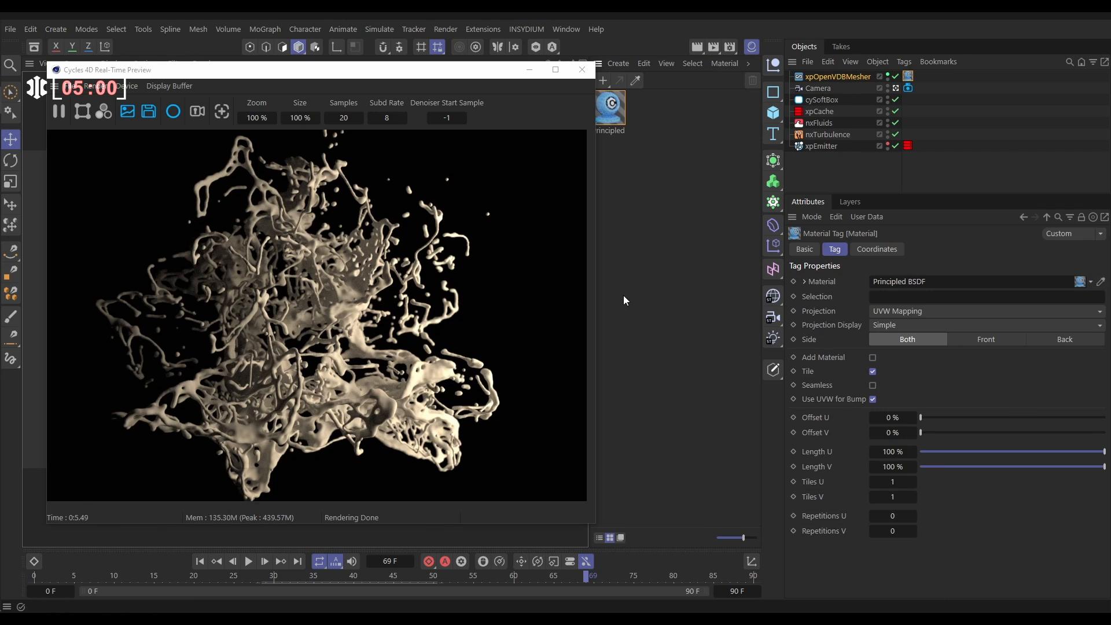